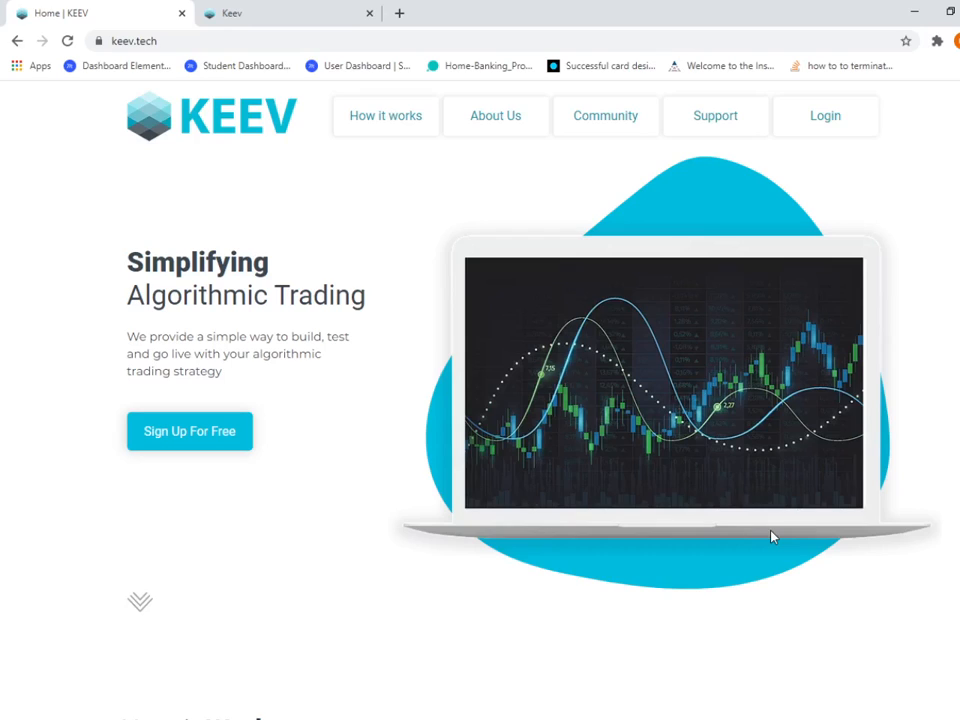
# Add the 14-period Relative Strength Index indicator to the ACC 5-minute chart
pyautogui.click(280, 13)
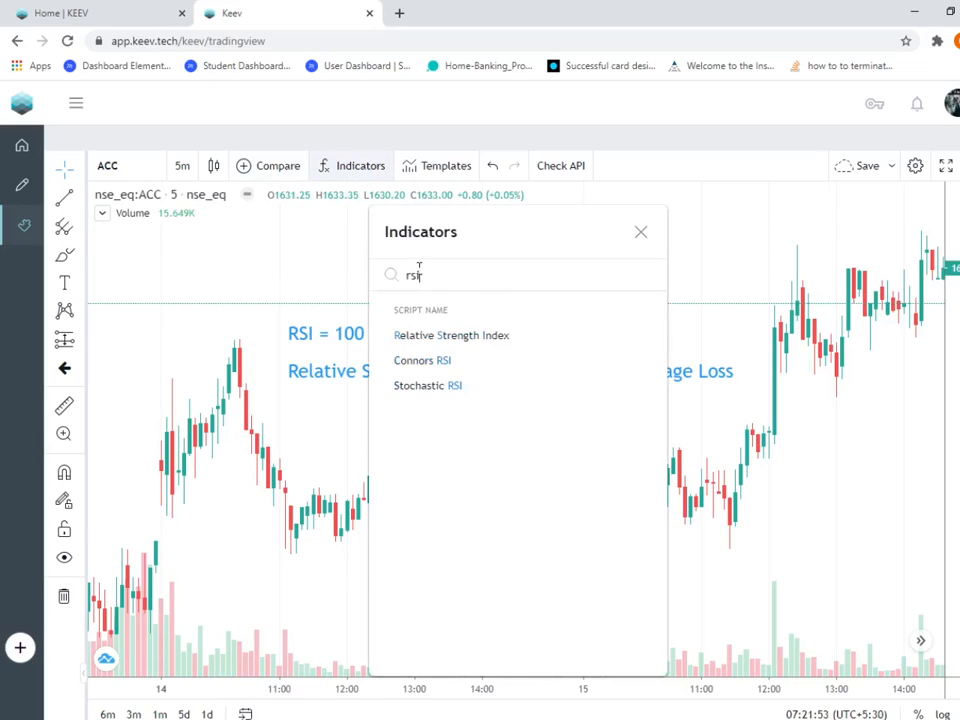
pyautogui.click(451, 335)
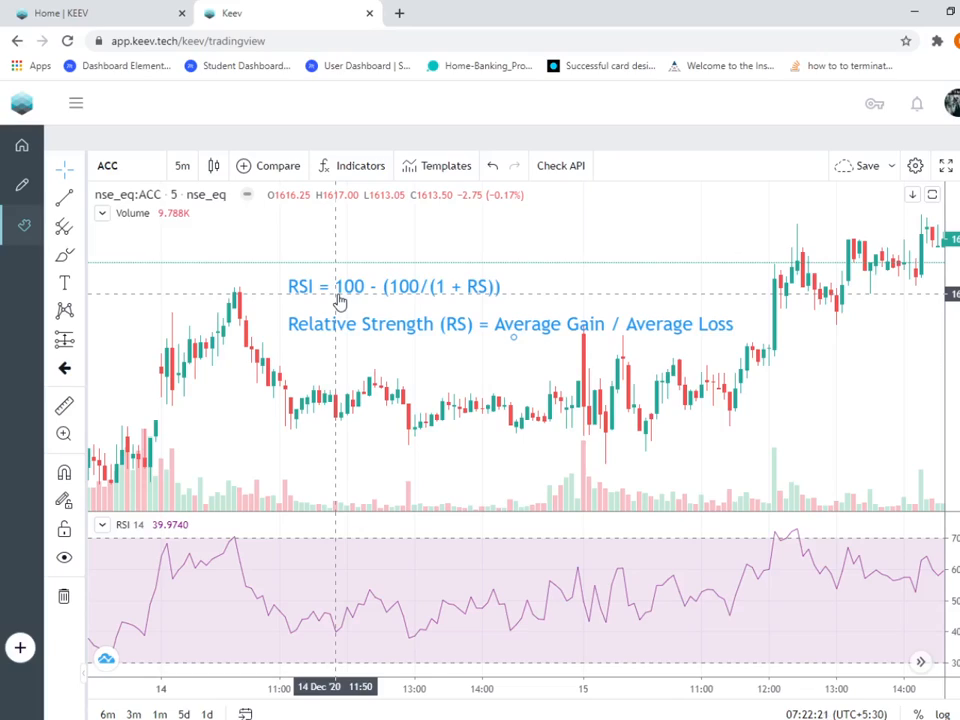
pyautogui.moveTo(355, 300)
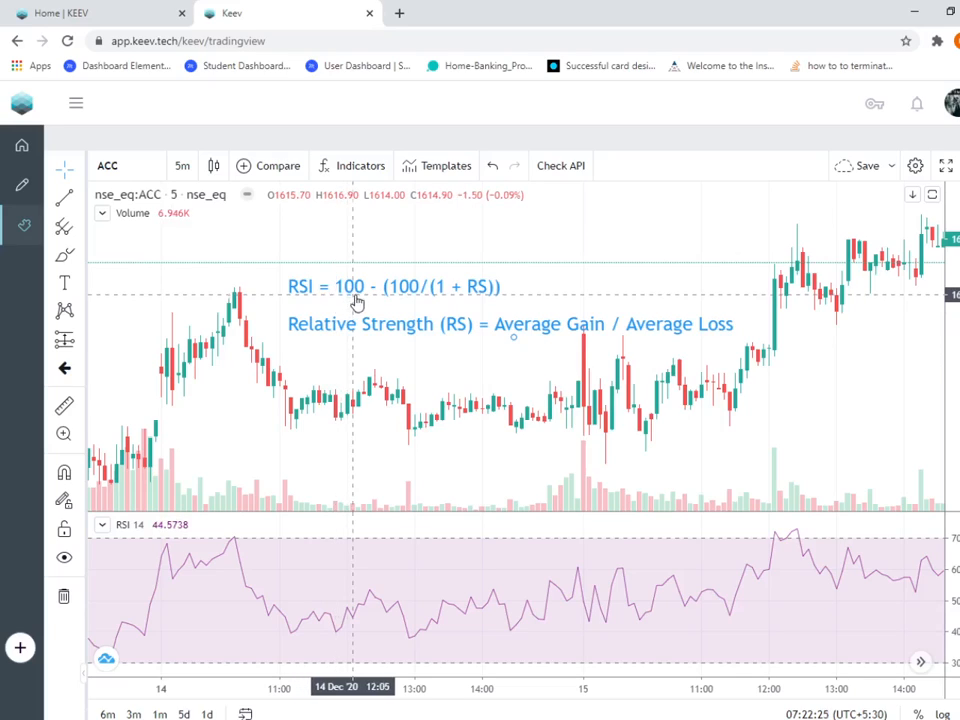
pyautogui.moveTo(437, 302)
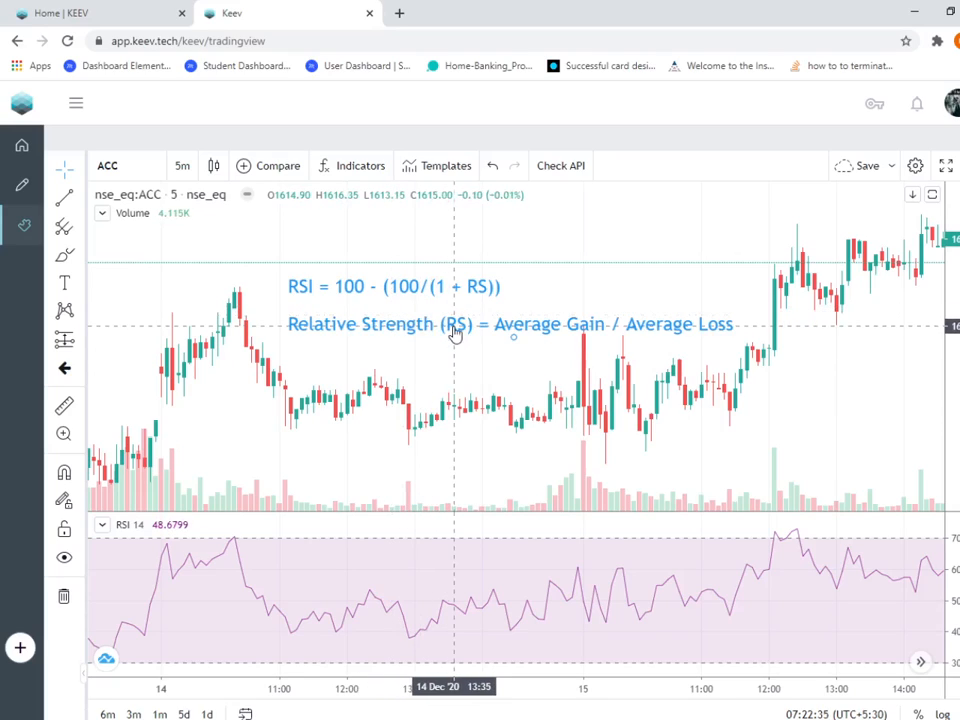
pyautogui.moveTo(448, 334)
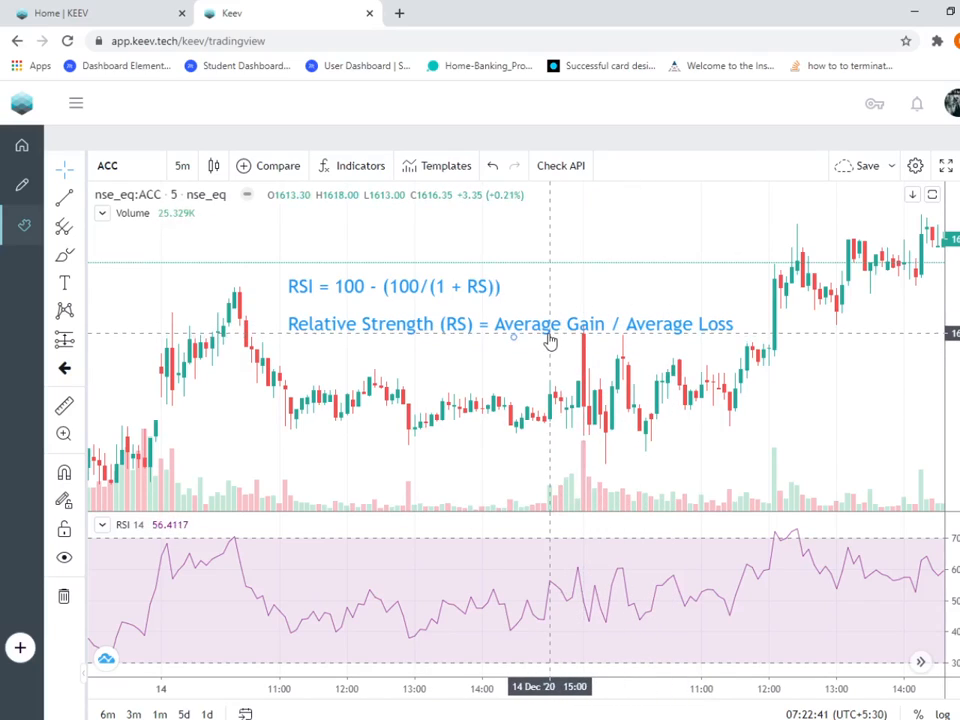
pyautogui.moveTo(545, 340)
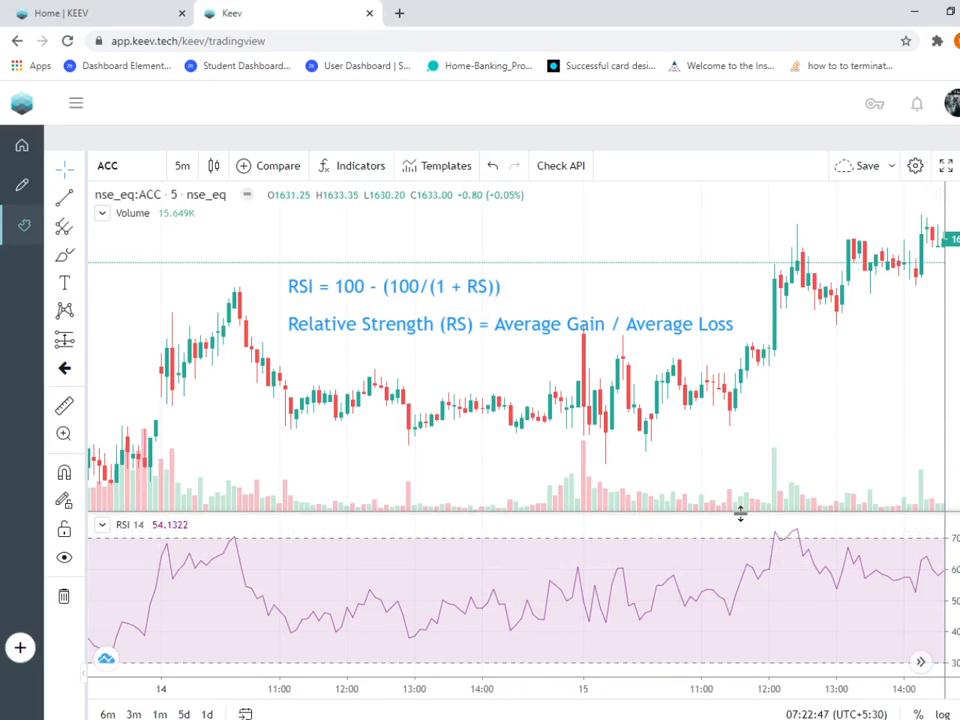
pyautogui.moveTo(687, 340)
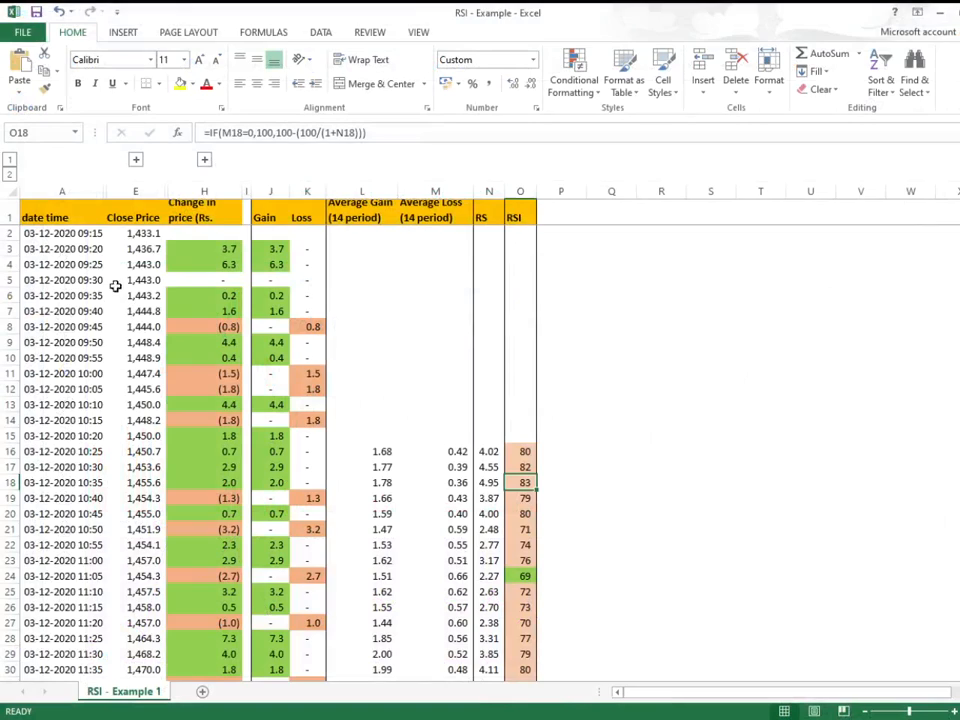
pyautogui.click(62, 233)
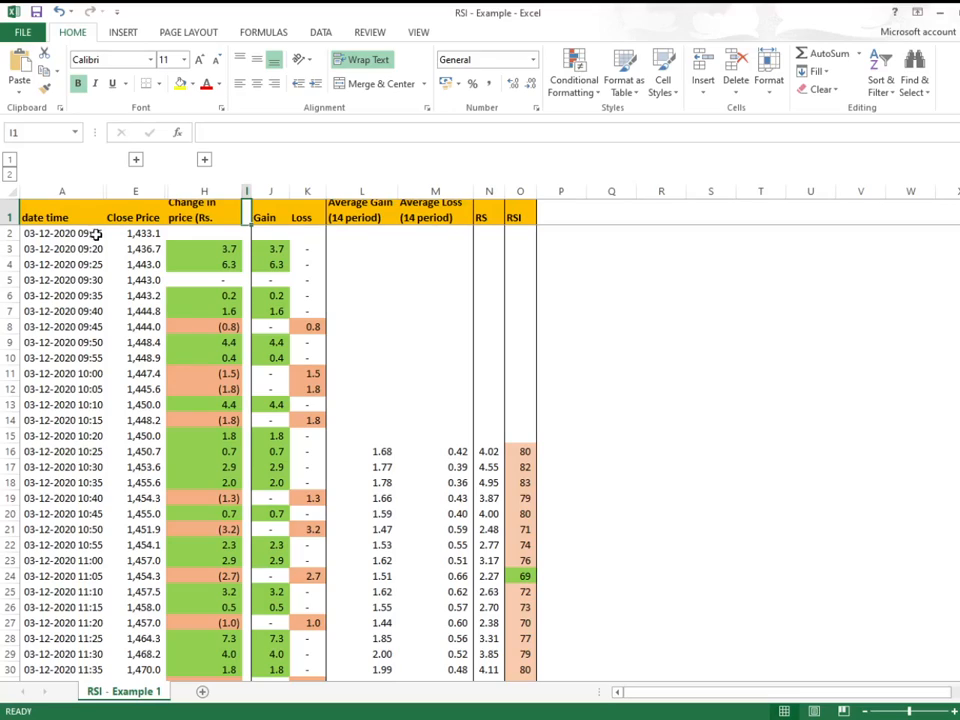
pyautogui.click(62, 233)
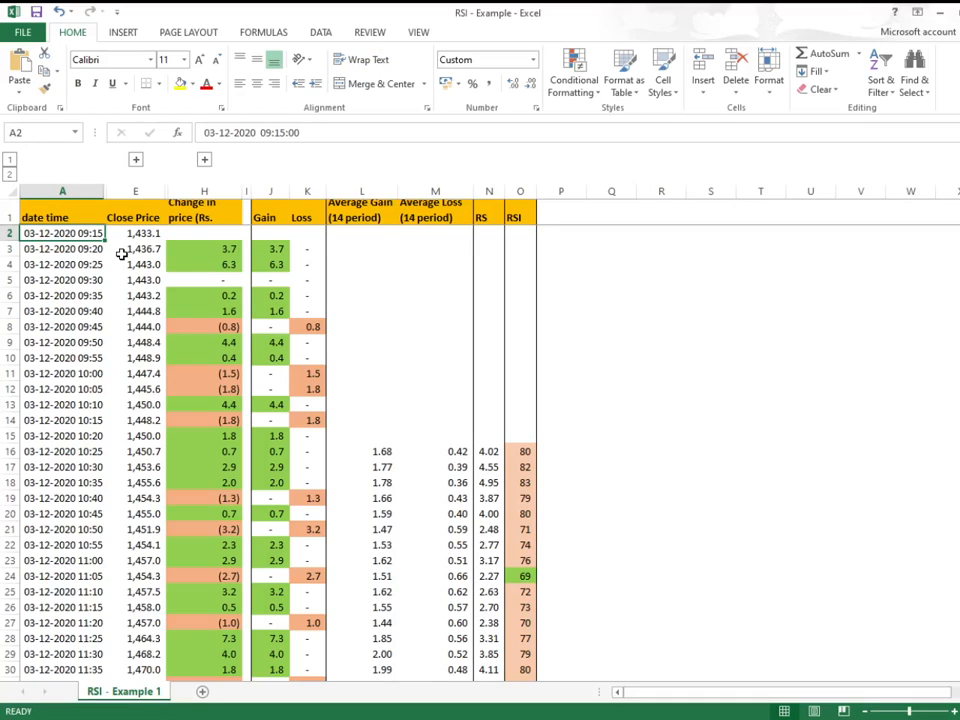
pyautogui.click(62, 404)
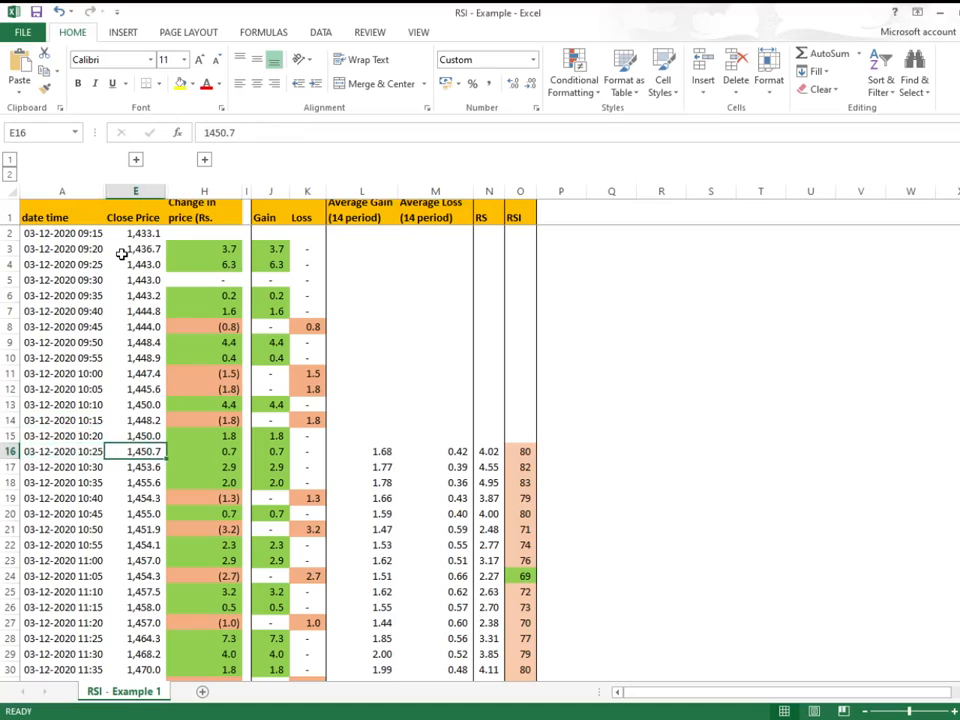
pyautogui.click(62, 451)
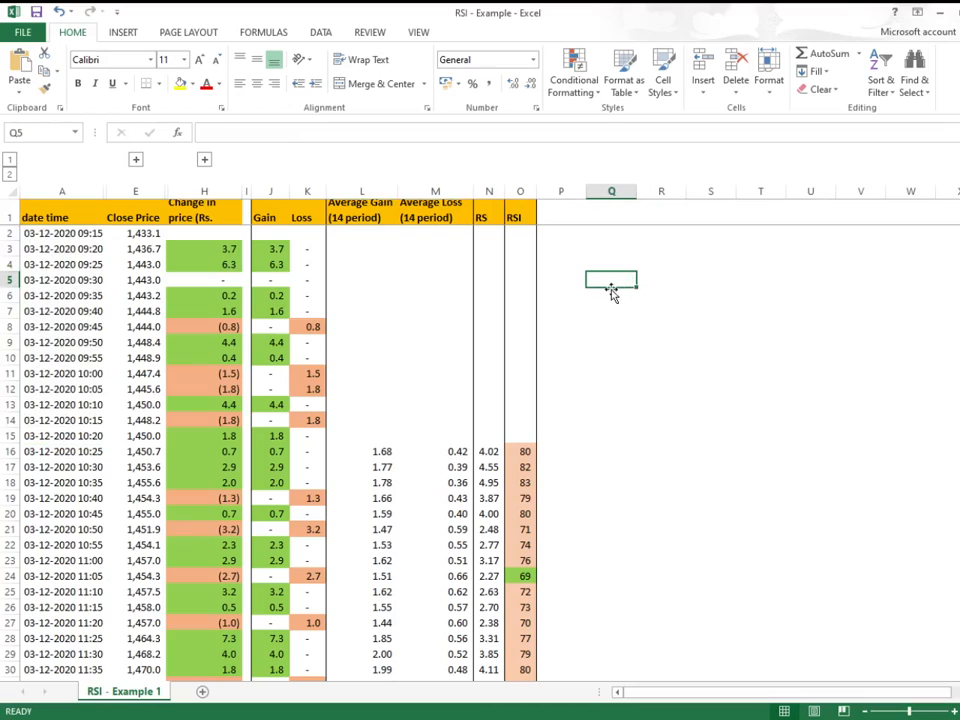
pyautogui.write('=14*')
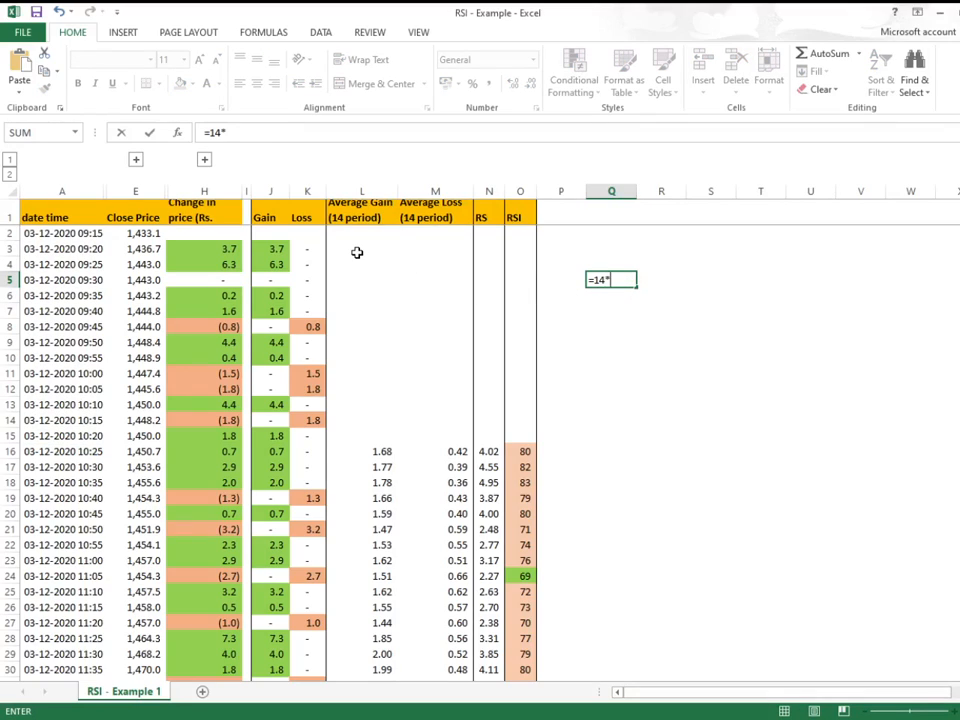
pyautogui.write('5')
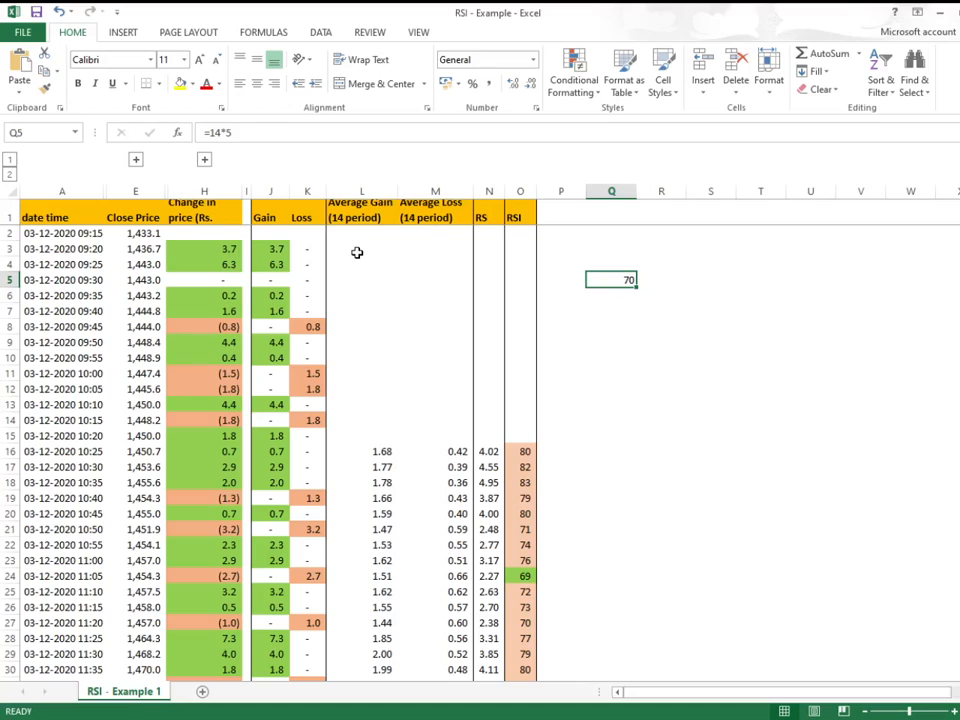
pyautogui.click(62, 280)
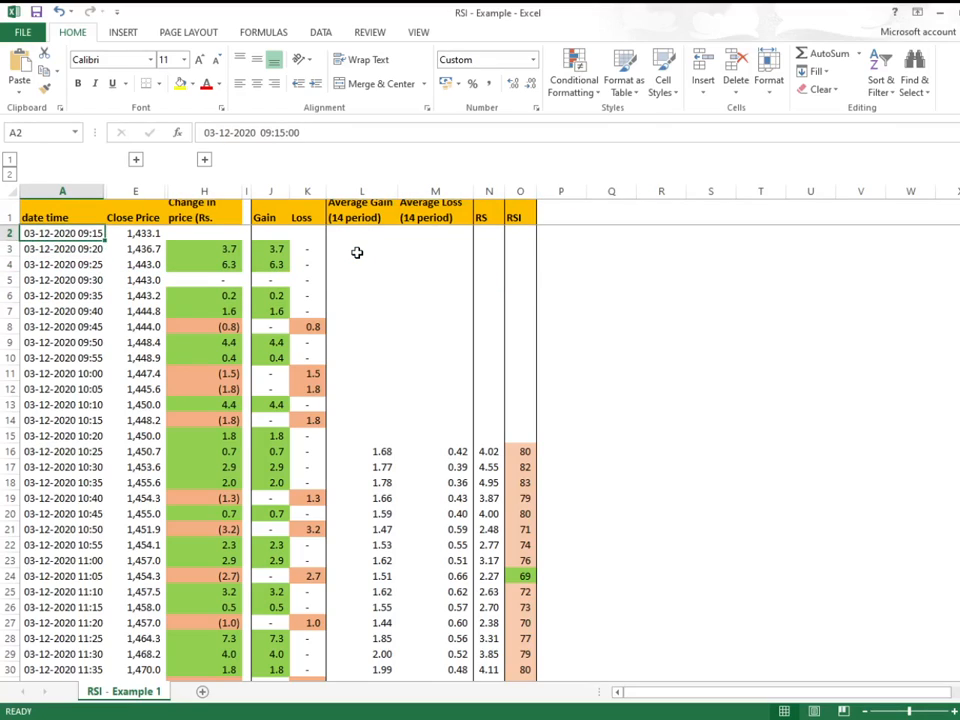
pyautogui.click(204, 248)
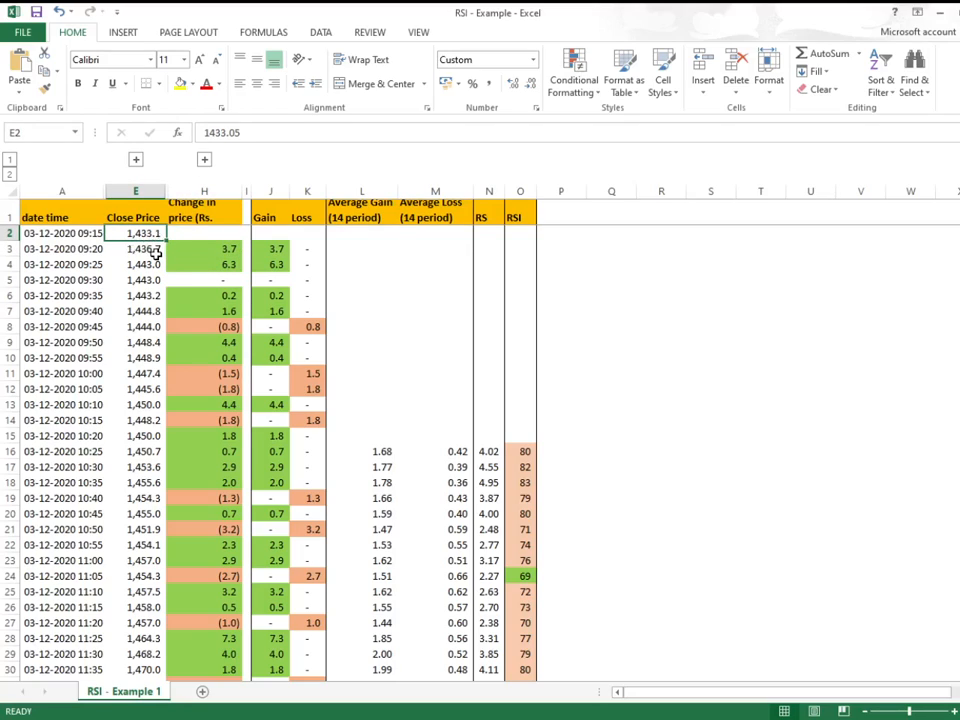
pyautogui.click(135, 248)
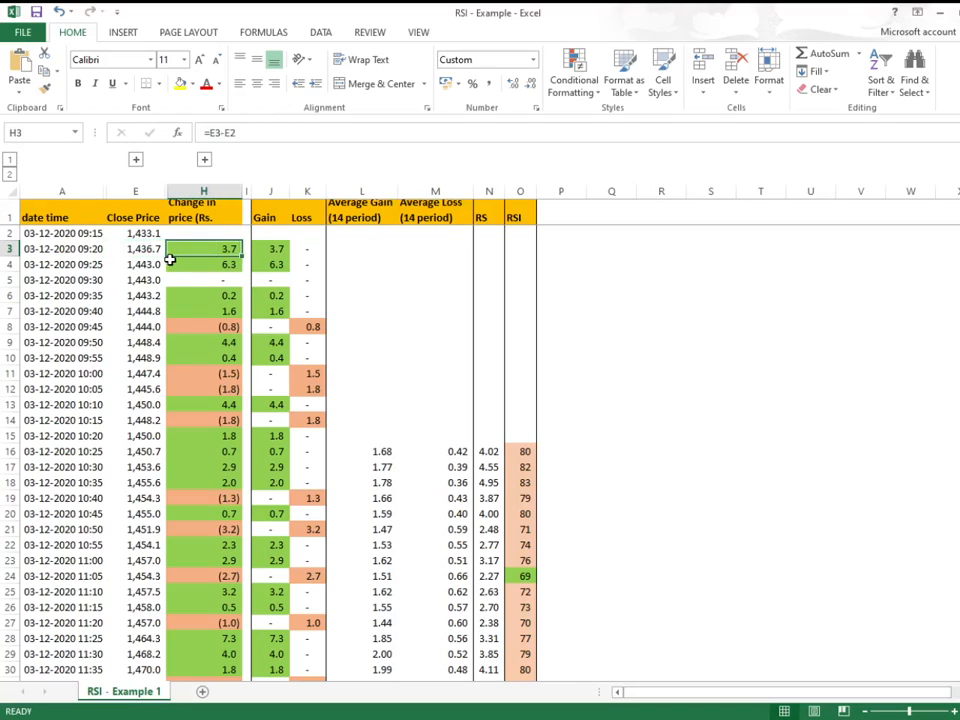
pyautogui.click(203, 264)
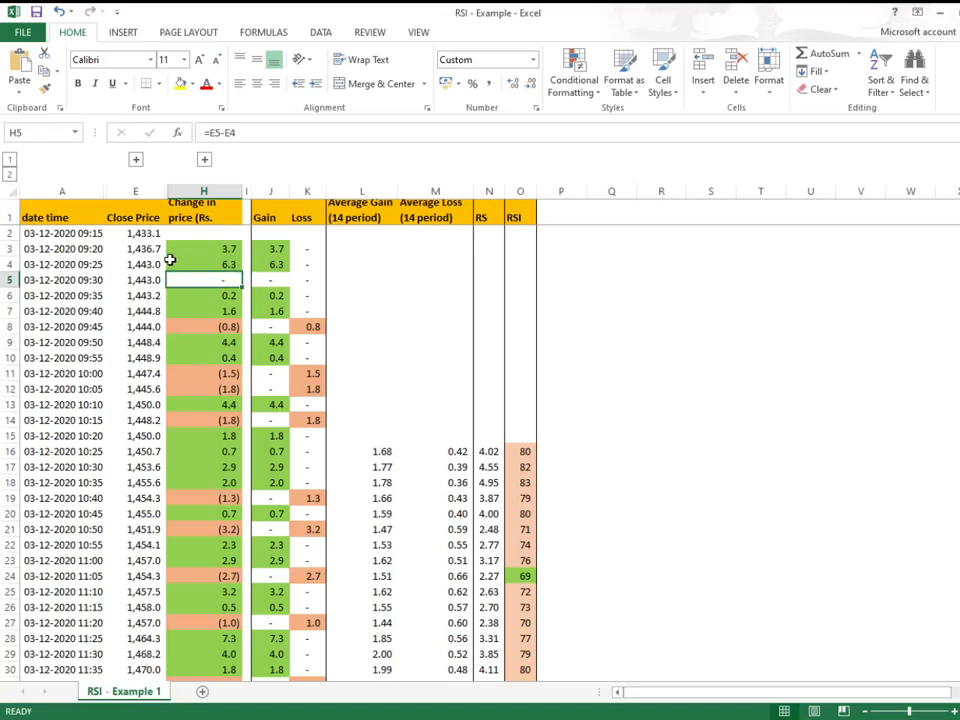
pyautogui.click(203, 326)
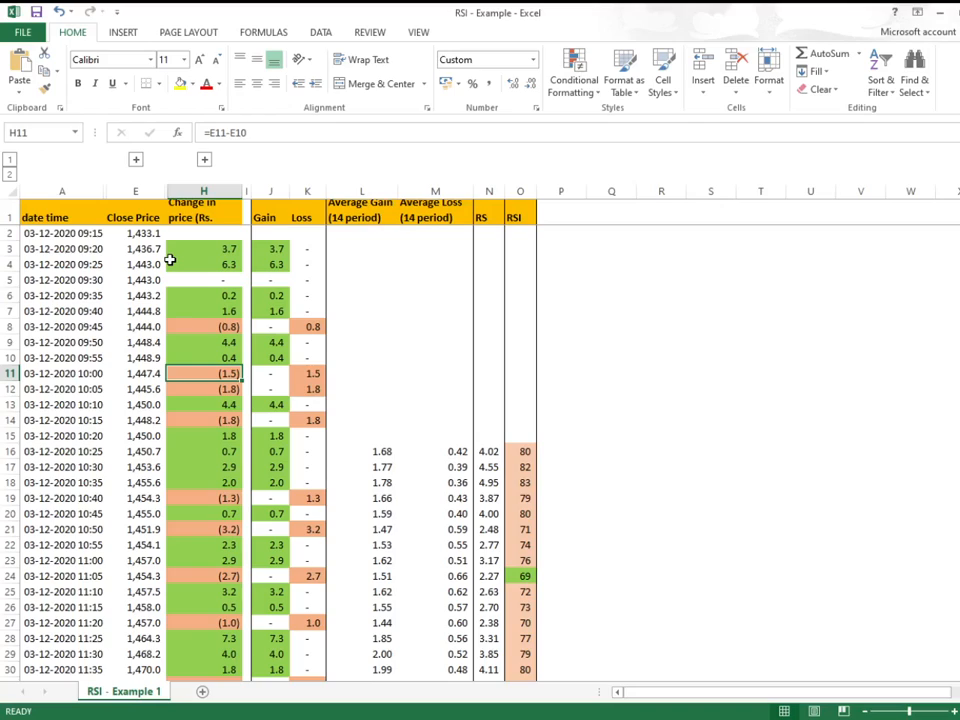
pyautogui.click(270, 373)
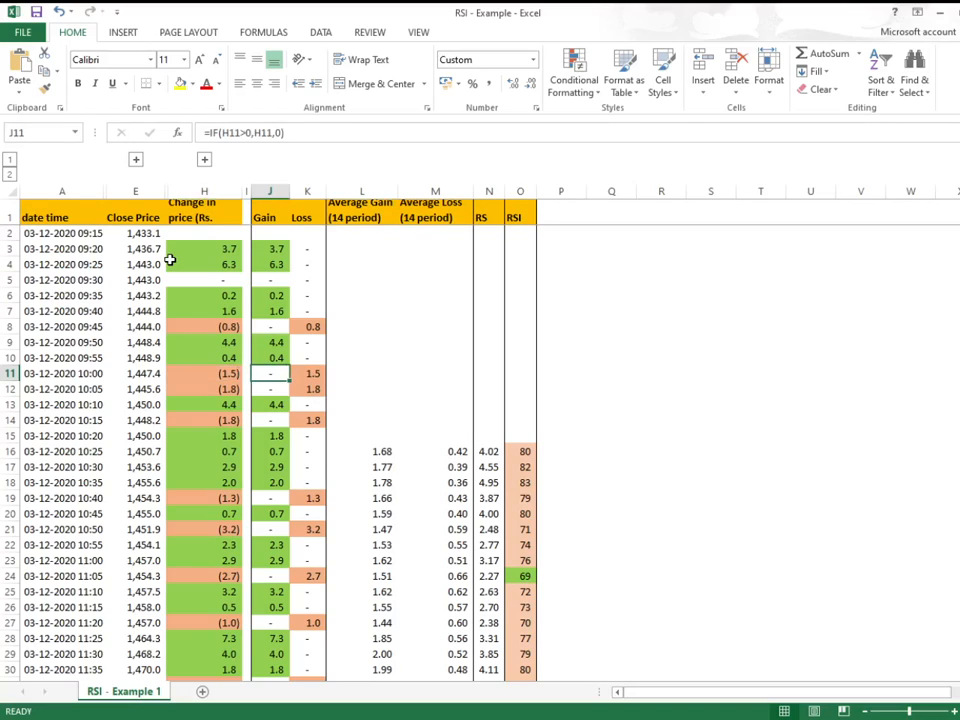
pyautogui.click(270, 248)
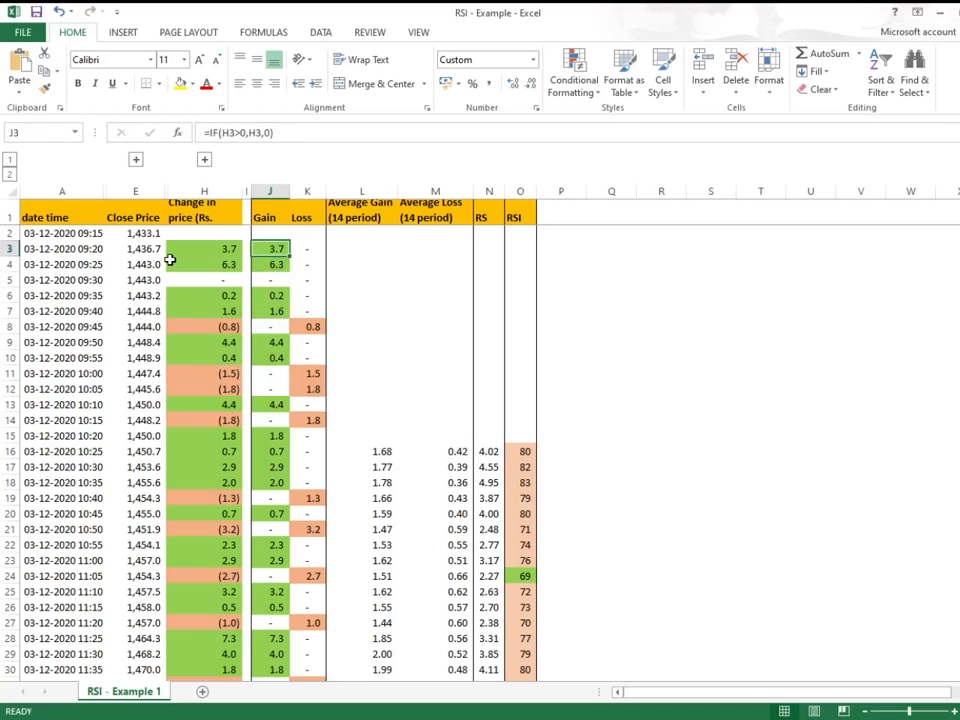
pyautogui.click(277, 342)
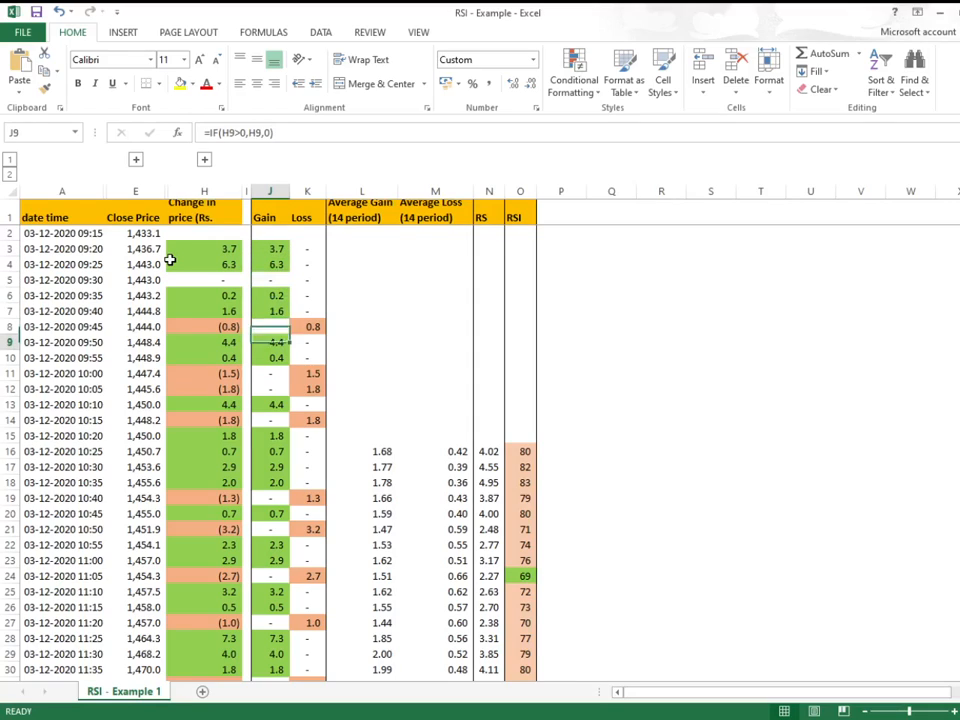
pyautogui.click(308, 420)
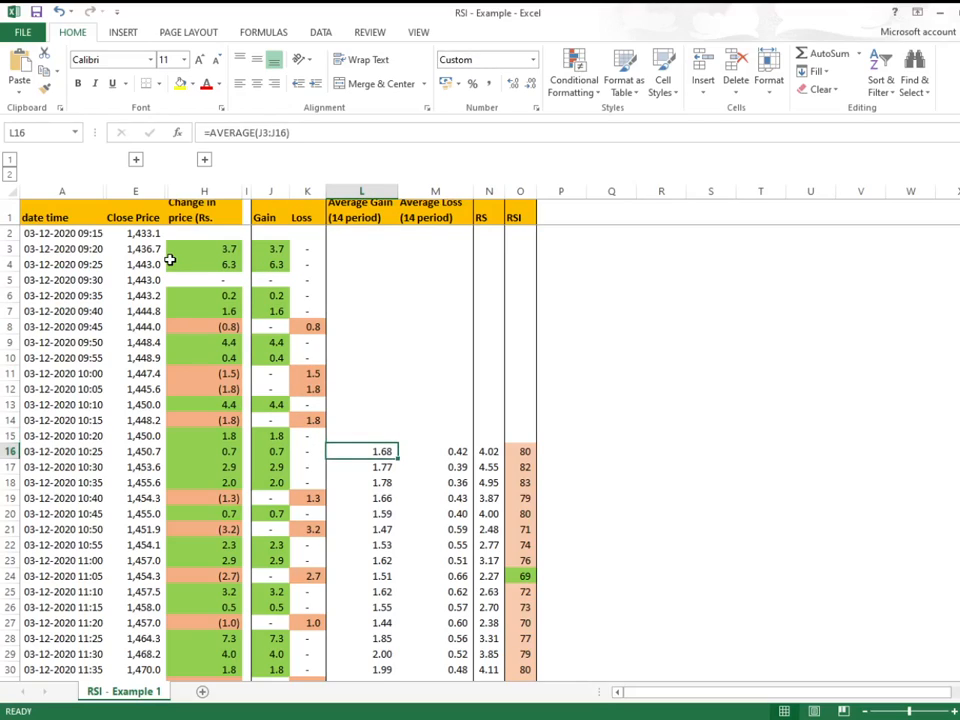
pyautogui.click(435, 451)
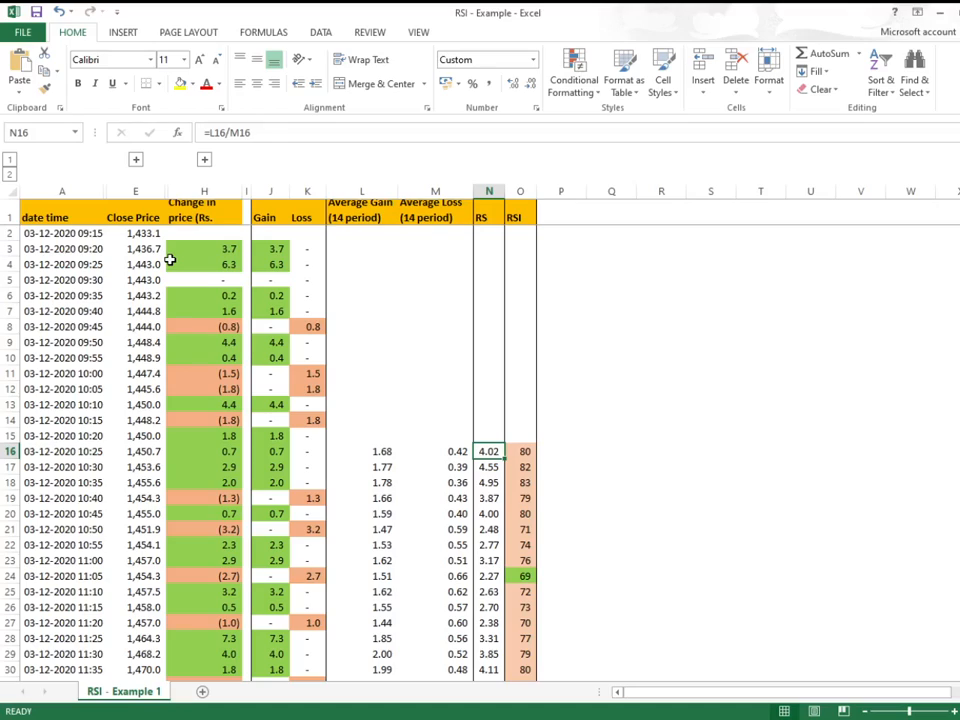
pyautogui.click(520, 451)
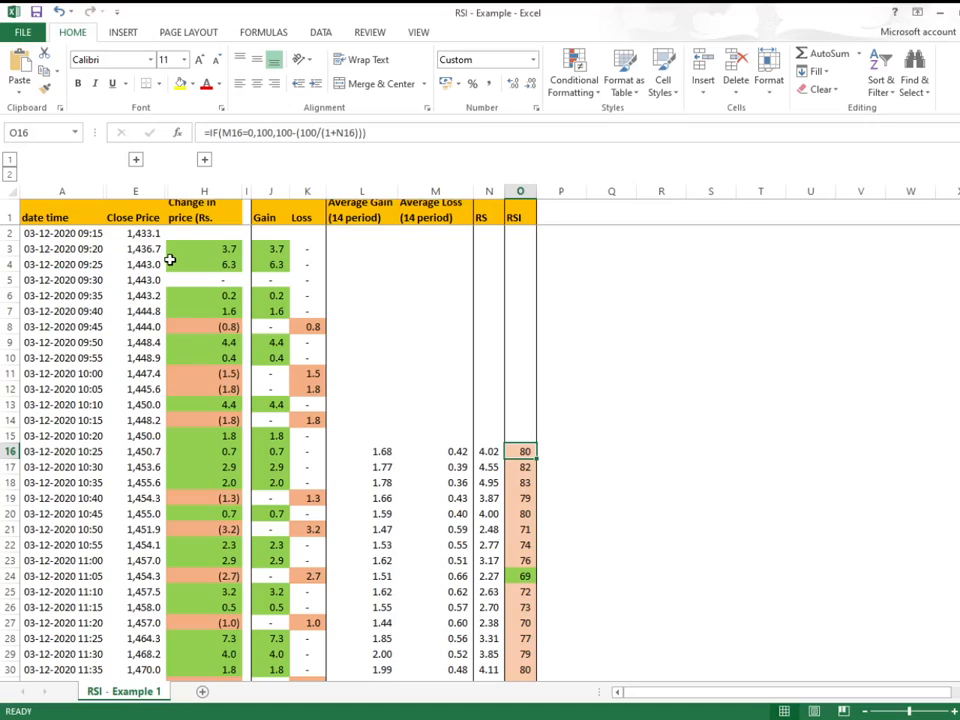
pyautogui.click(270, 451)
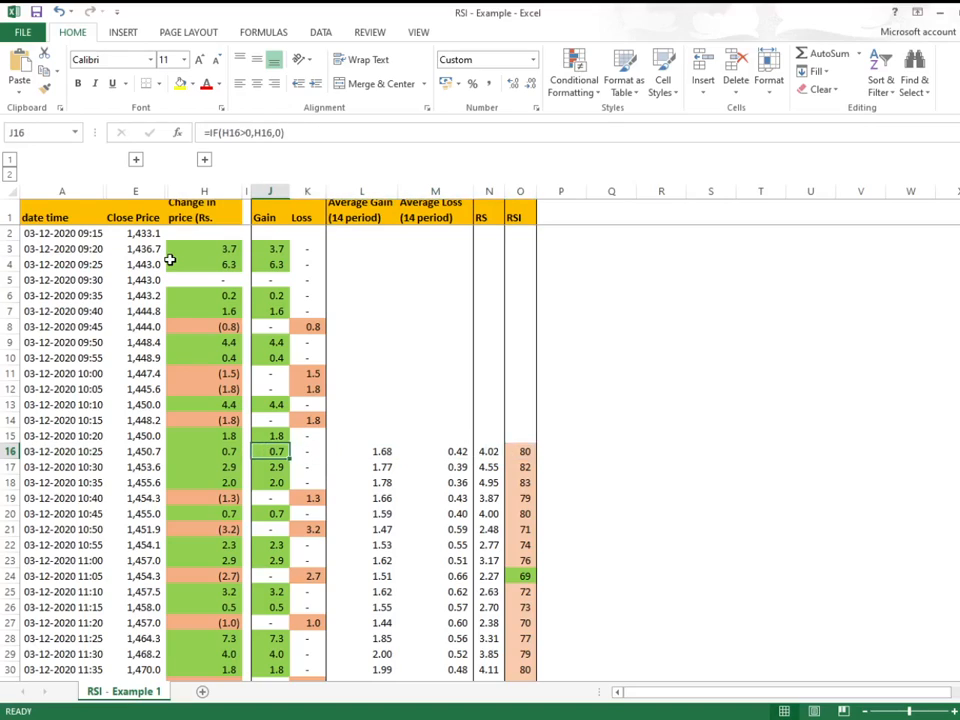
pyautogui.moveTo(270, 295); pyautogui.dragTo(270, 451)
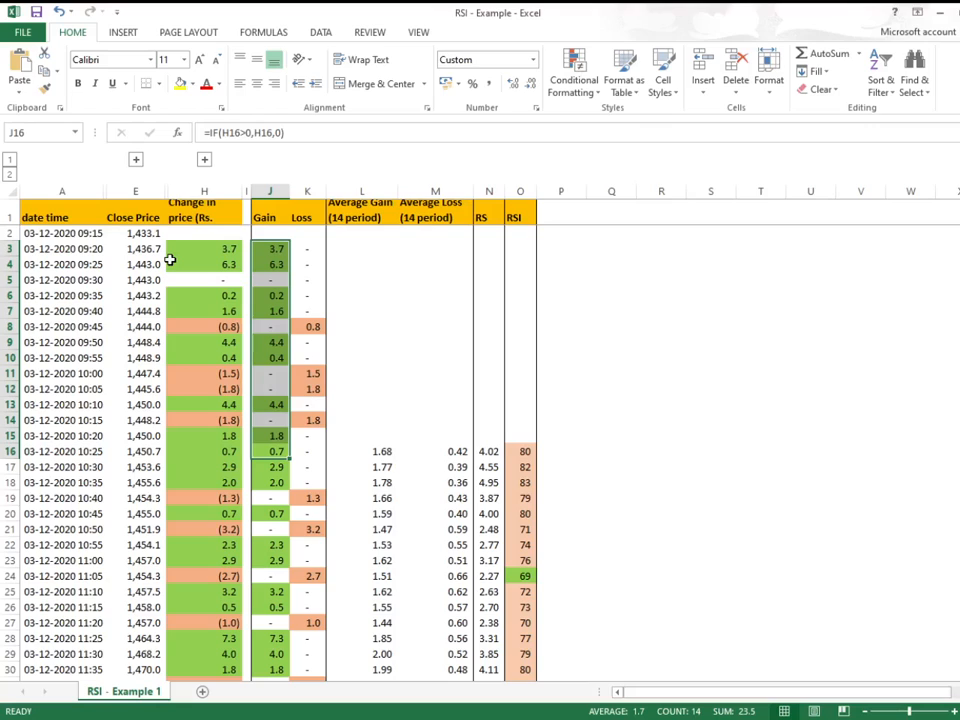
pyautogui.scroll(-3)
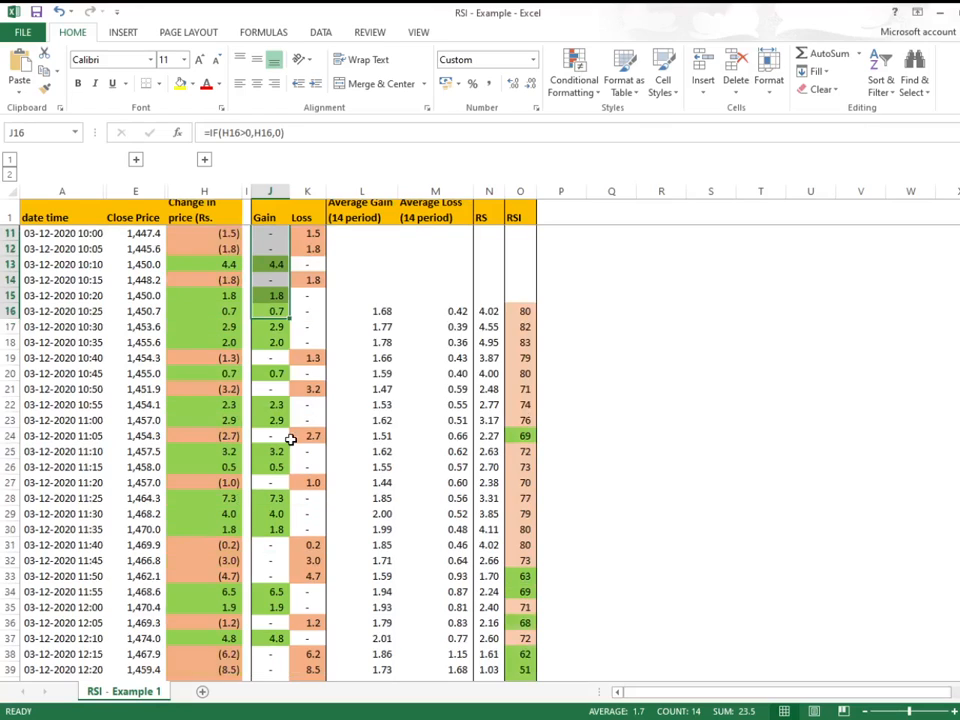
pyautogui.scroll(-3)
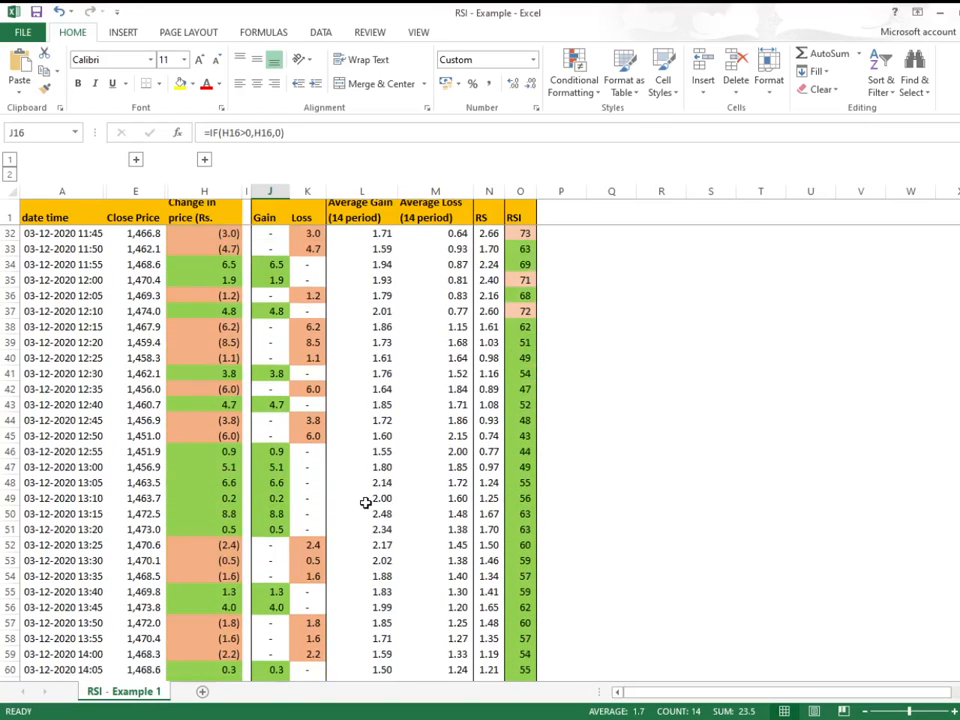
pyautogui.scroll(-3)
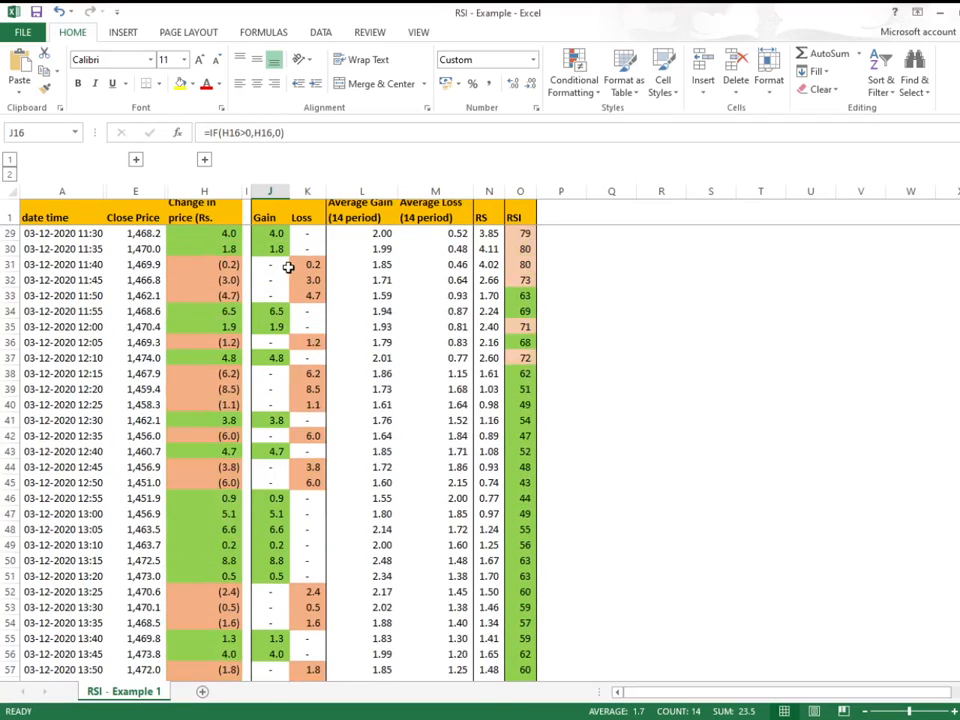
pyautogui.moveTo(307, 264); pyautogui.dragTo(307, 498)
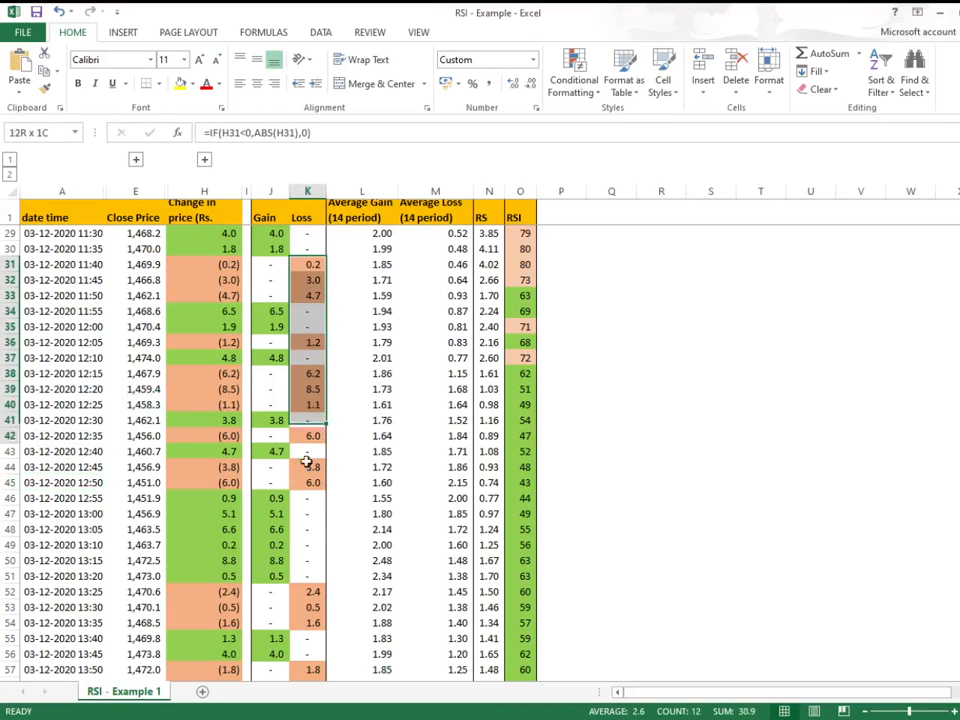
pyautogui.click(270, 264)
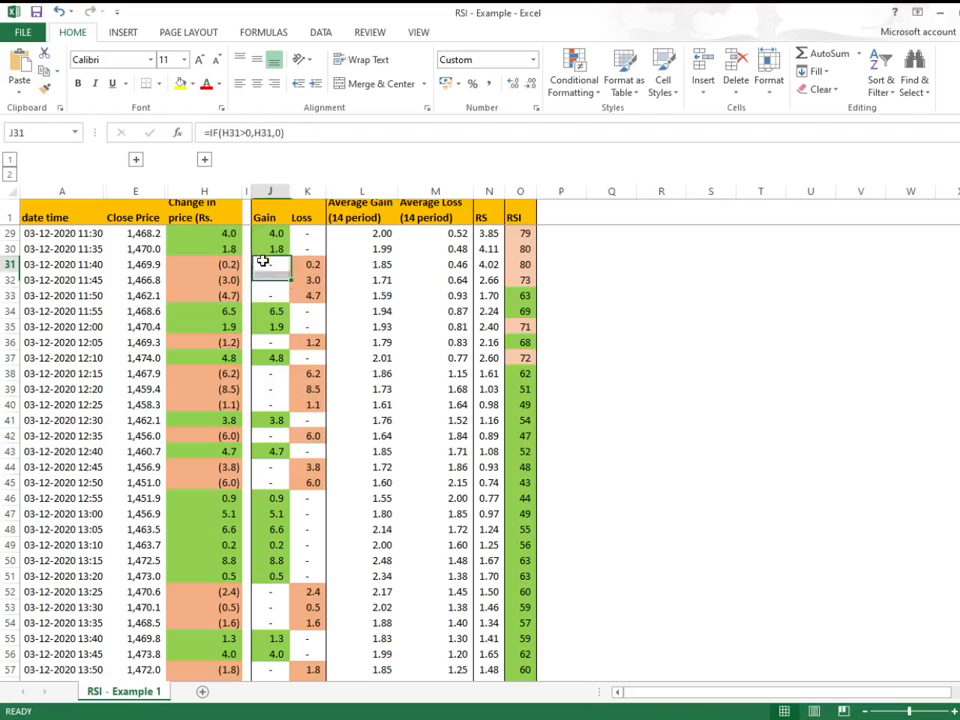
pyautogui.moveTo(270, 264); pyautogui.dragTo(270, 451)
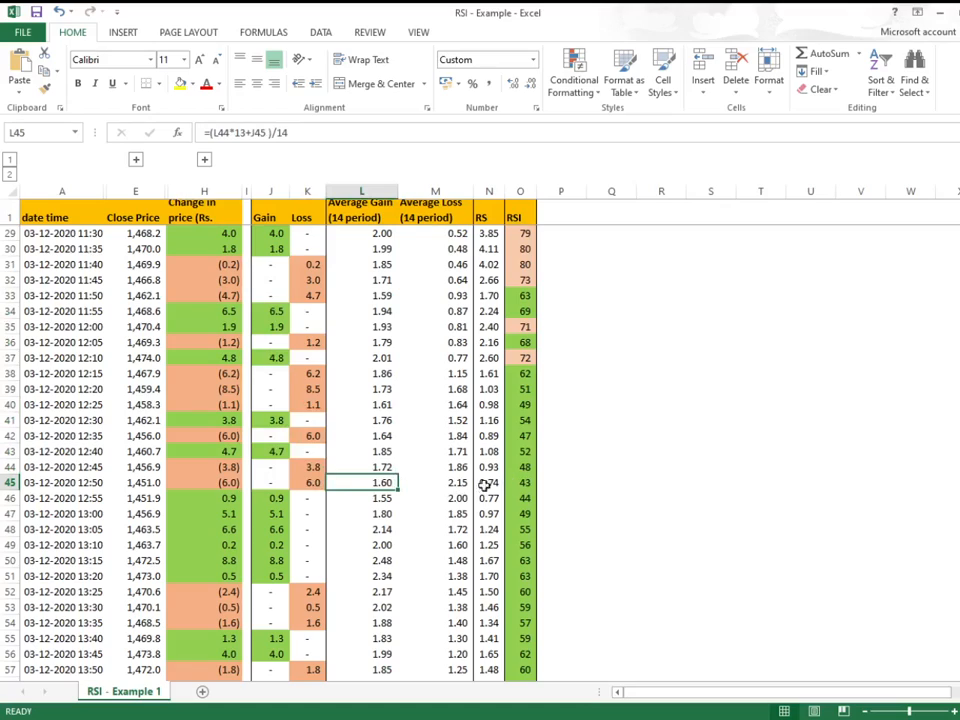
pyautogui.click(520, 483)
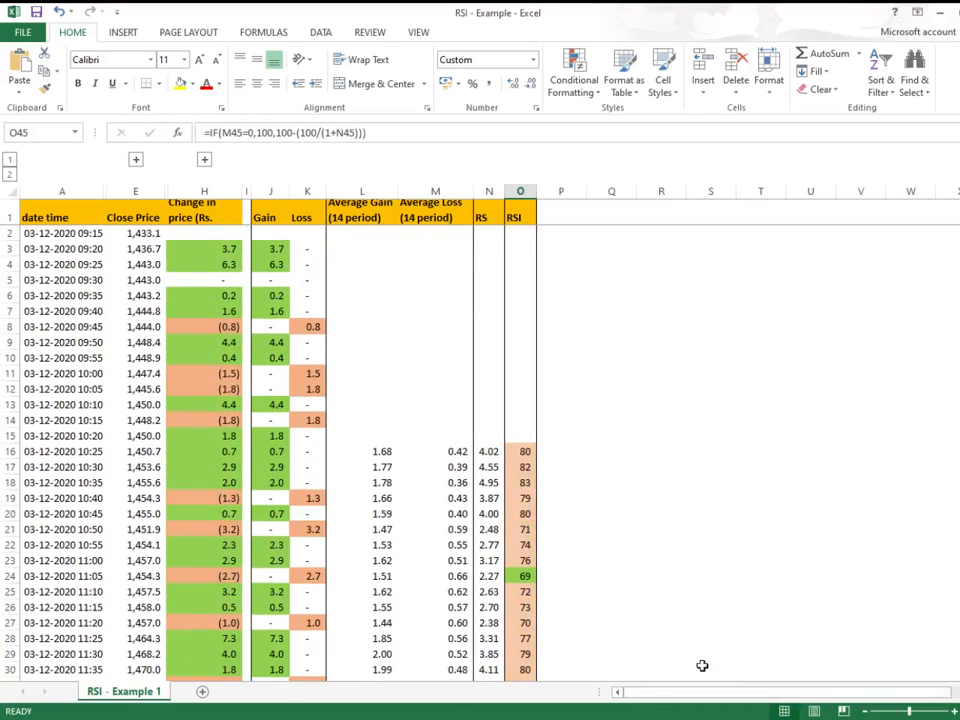
pyautogui.moveTo(505, 665)
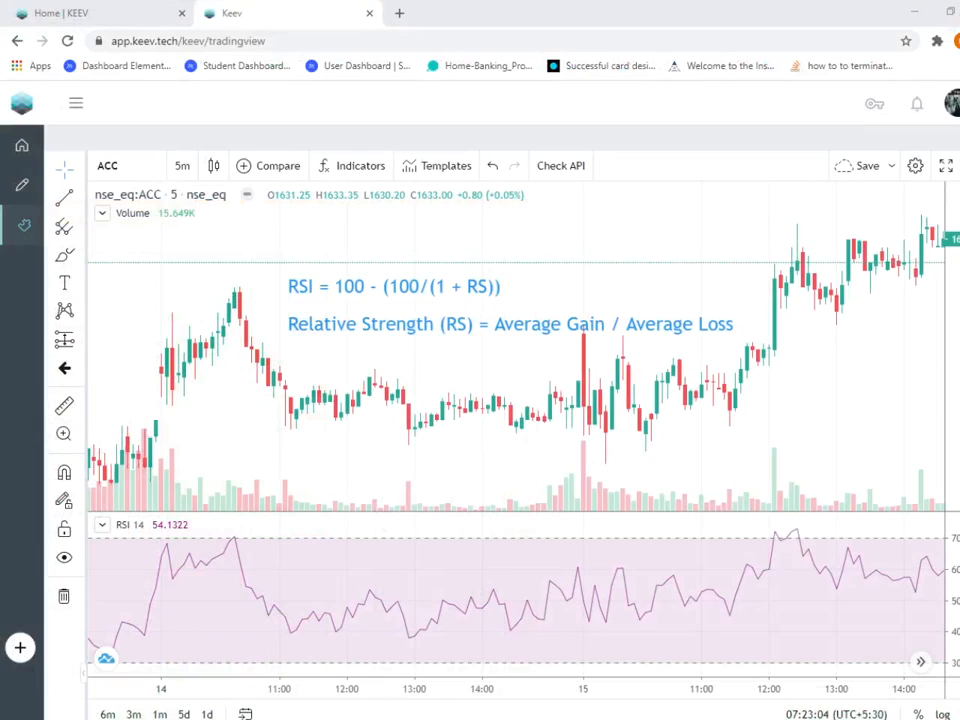
pyautogui.moveTo(458, 435)
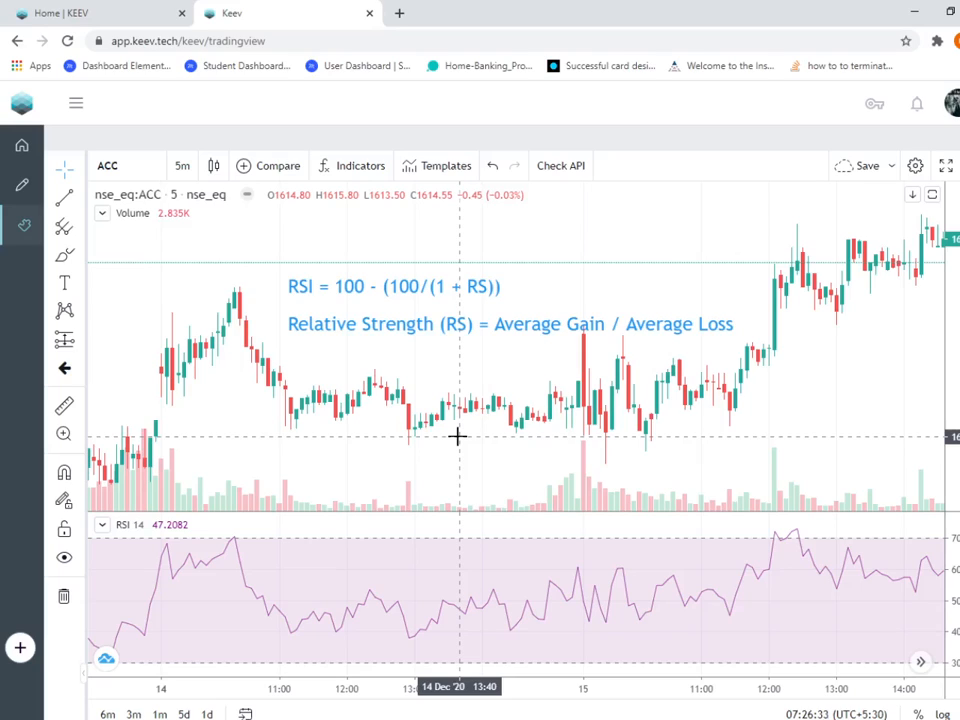
pyautogui.moveTo(645, 435)
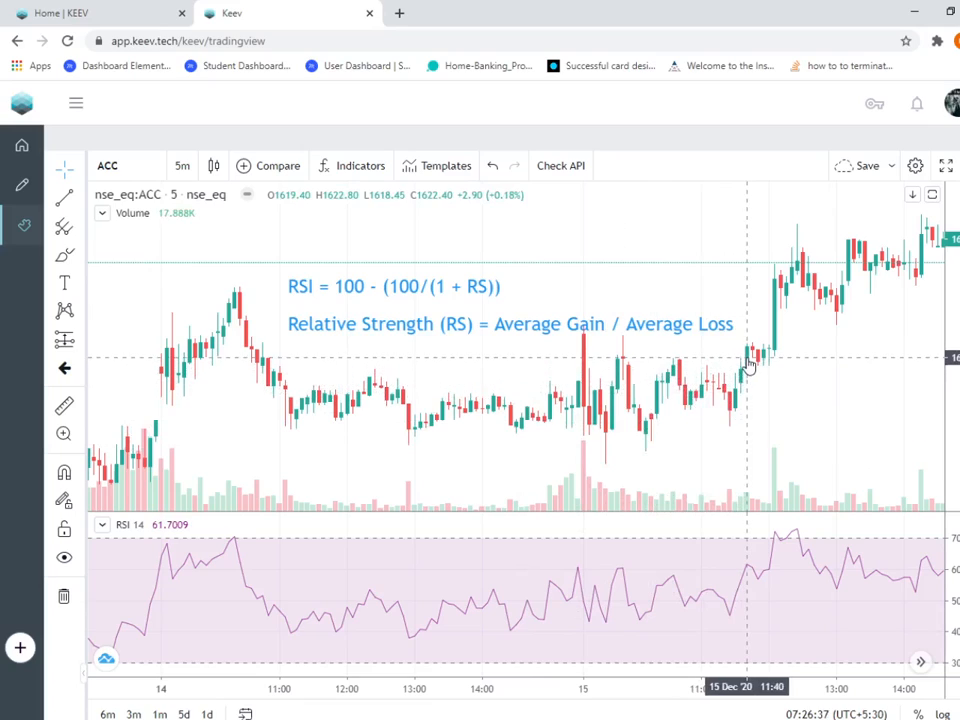
pyautogui.moveTo(797, 265)
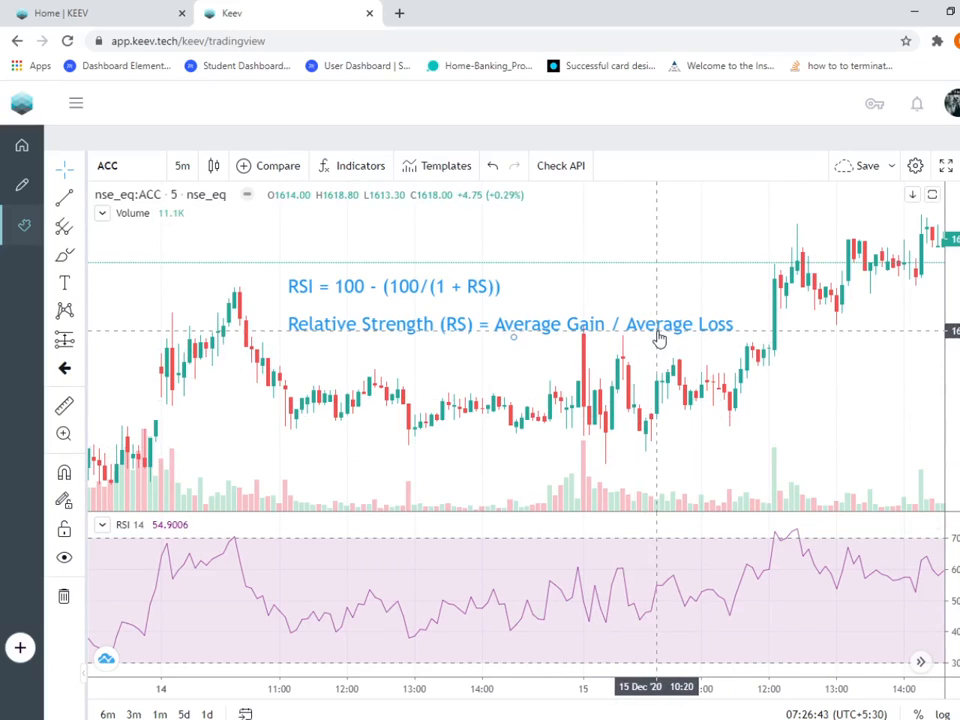
pyautogui.moveTo(250, 565)
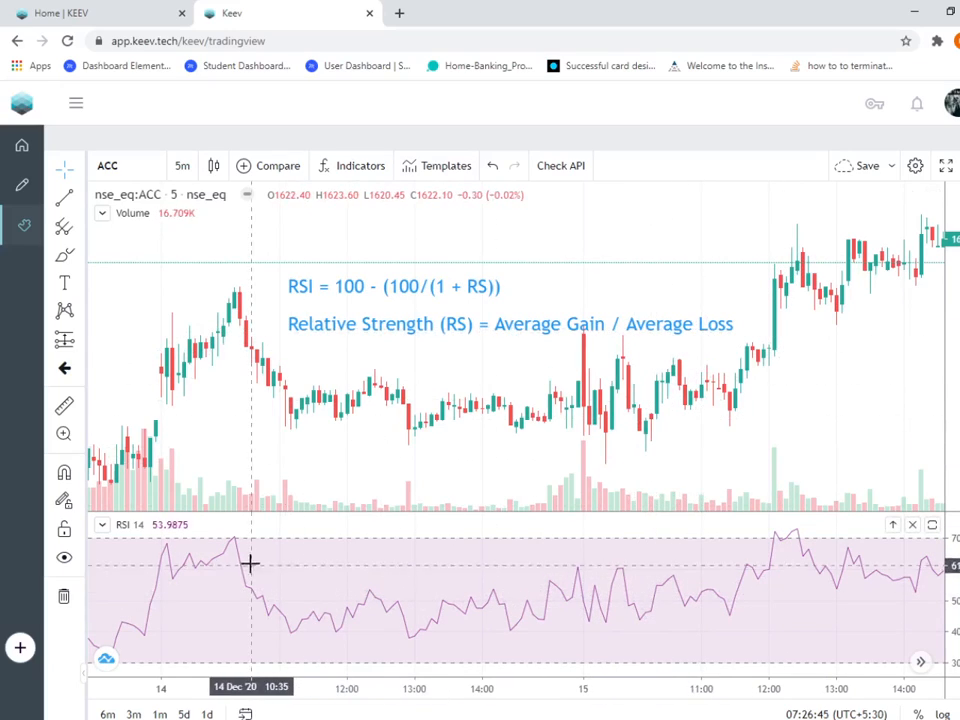
pyautogui.moveTo(303, 643)
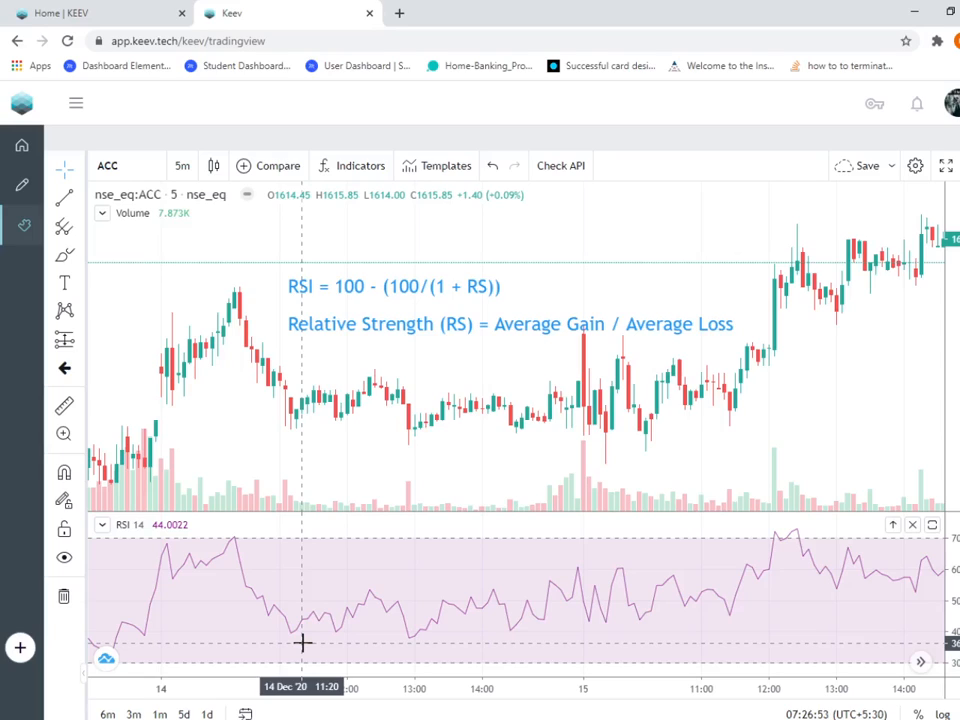
pyautogui.moveTo(315, 636)
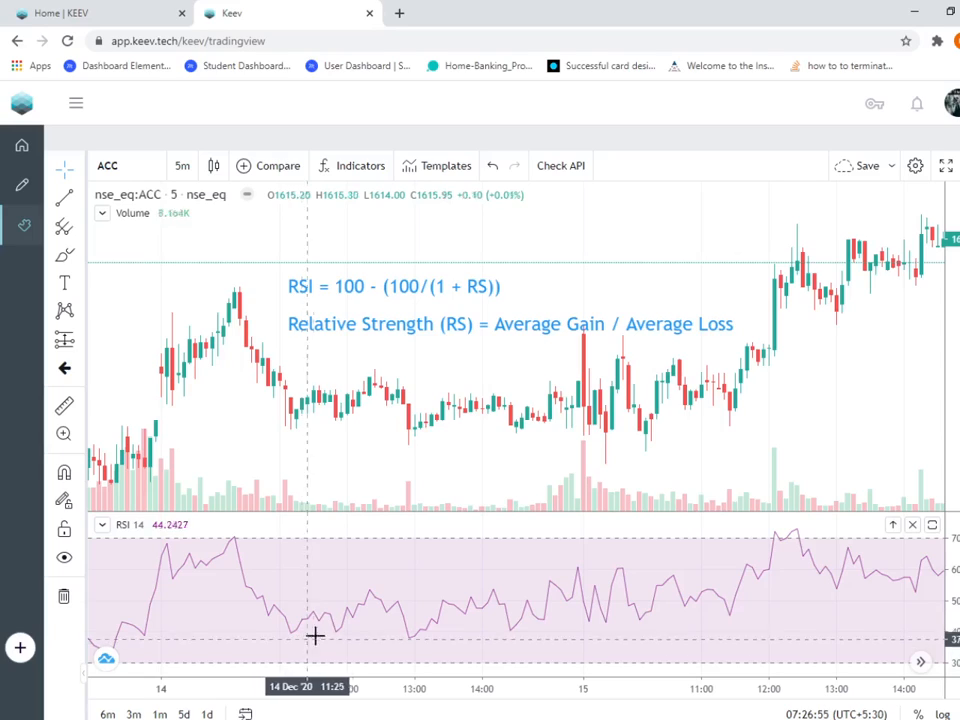
pyautogui.moveTo(671, 621)
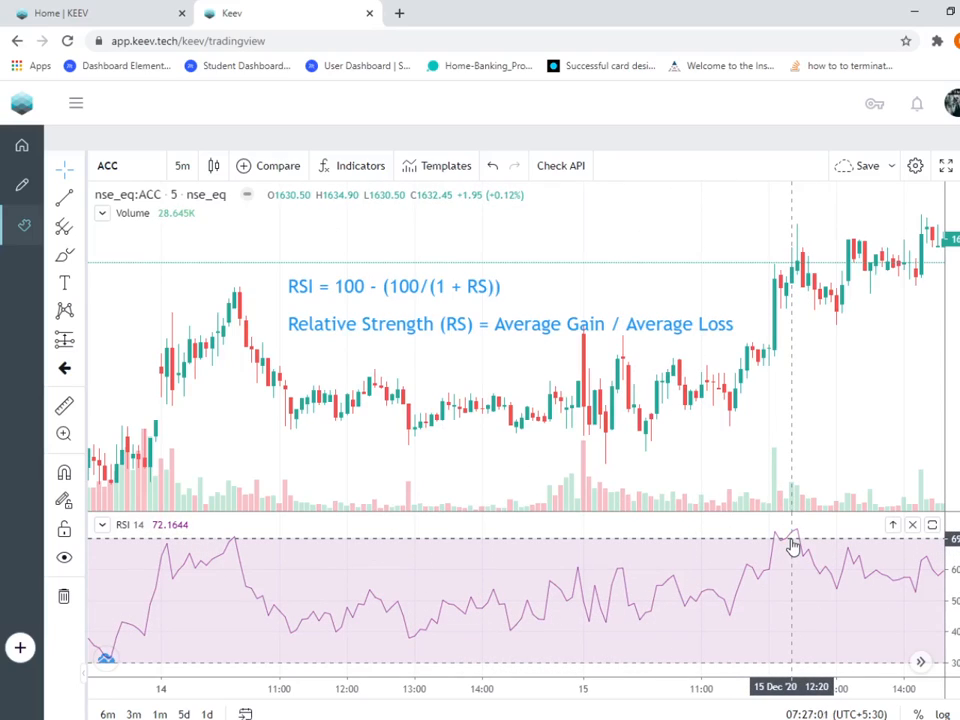
pyautogui.moveTo(750, 575)
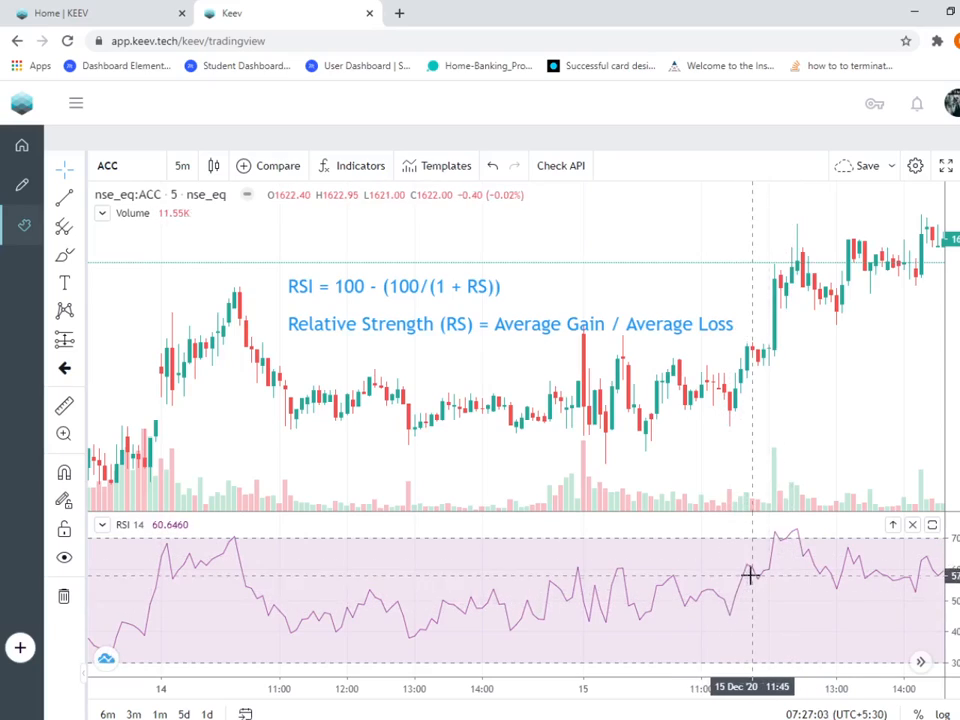